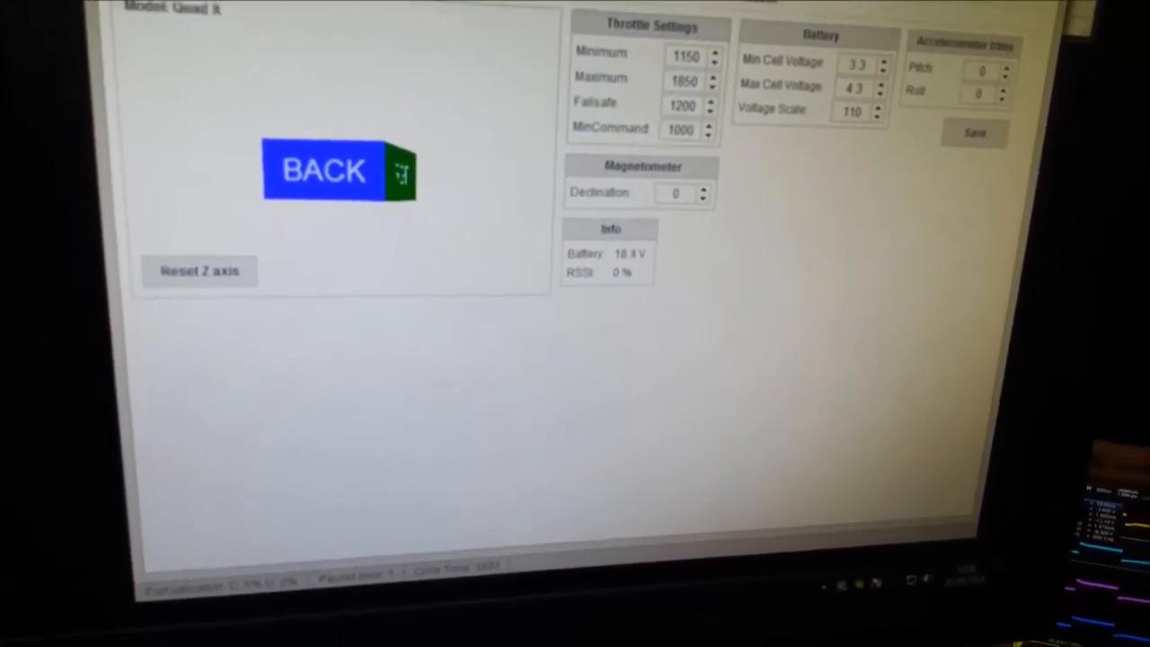
Switch to the Receiver view showing live readings for all twelve channels.
{"action": "left_click", "coordinate": [324, 169]}
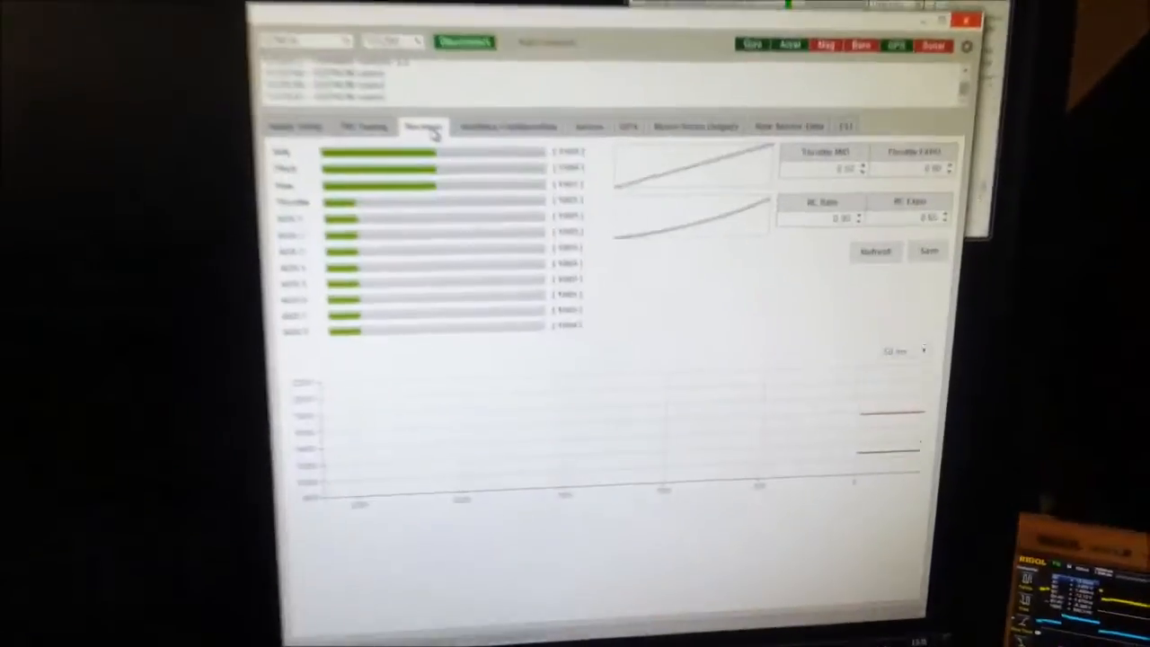